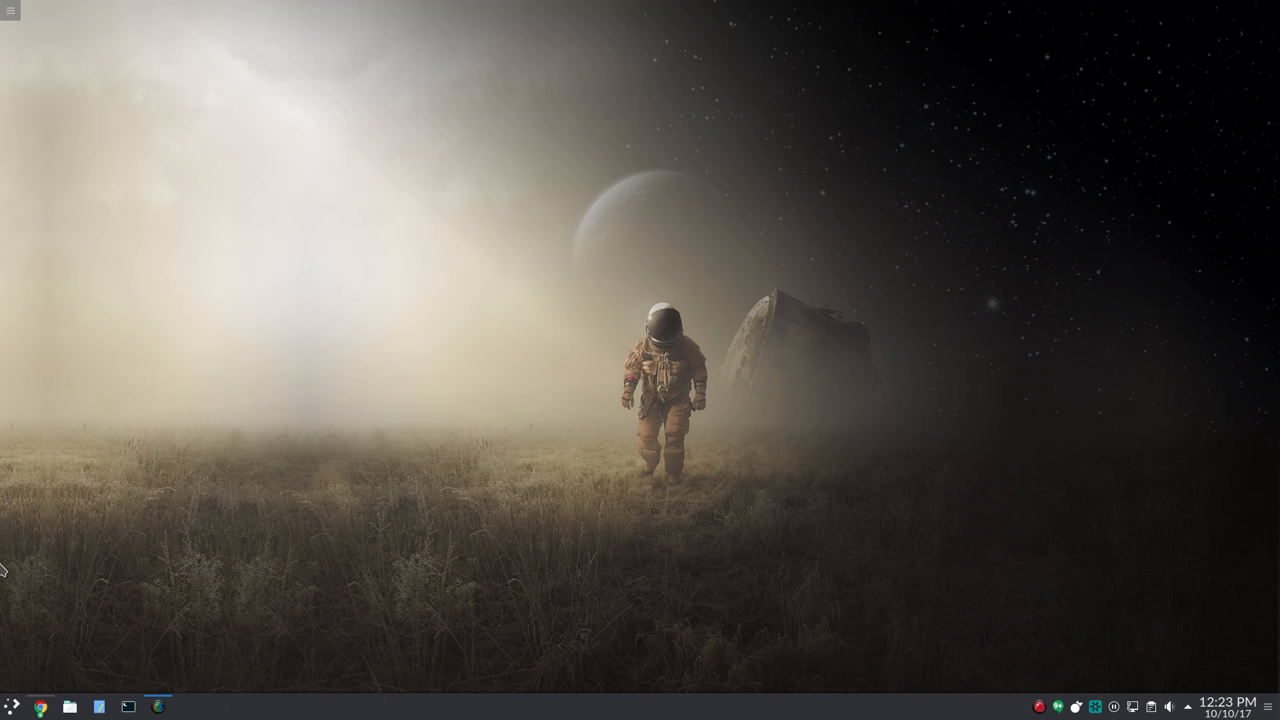
mouse_move(40, 702)
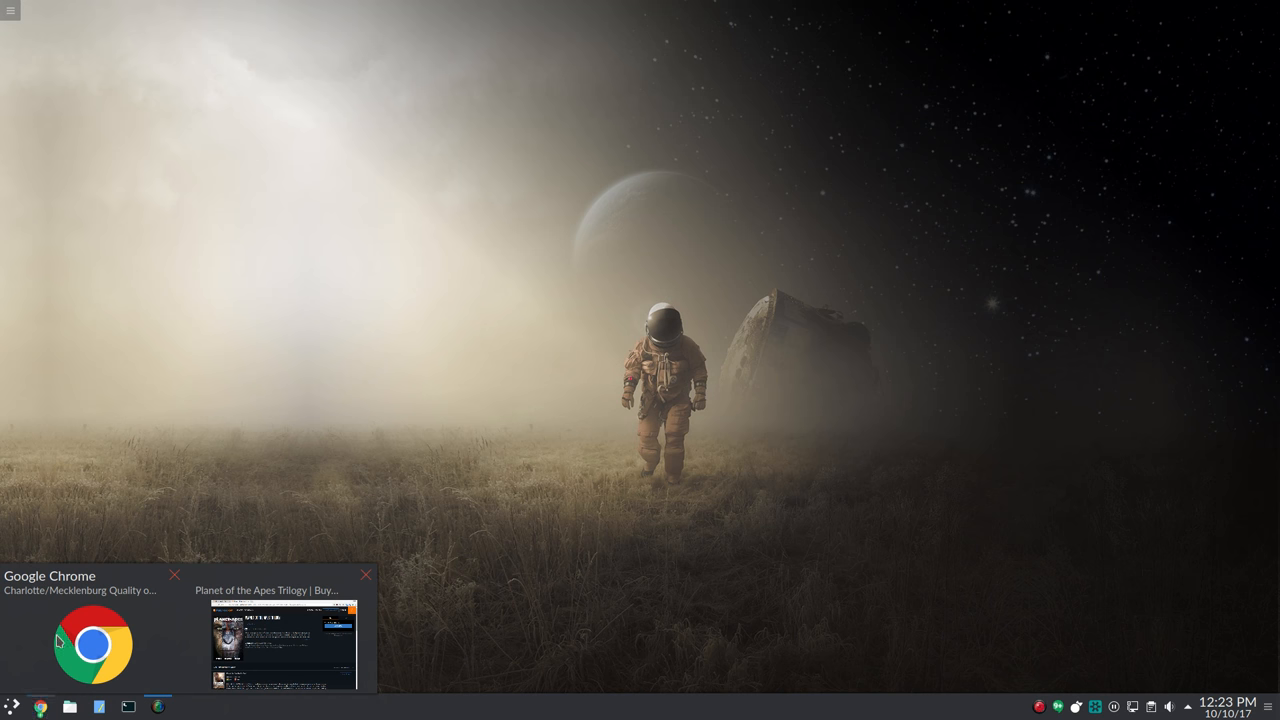
Restore the Quality of Life Explorer window showing the 2016 Proximity to Public Transportation map
click(90, 643)
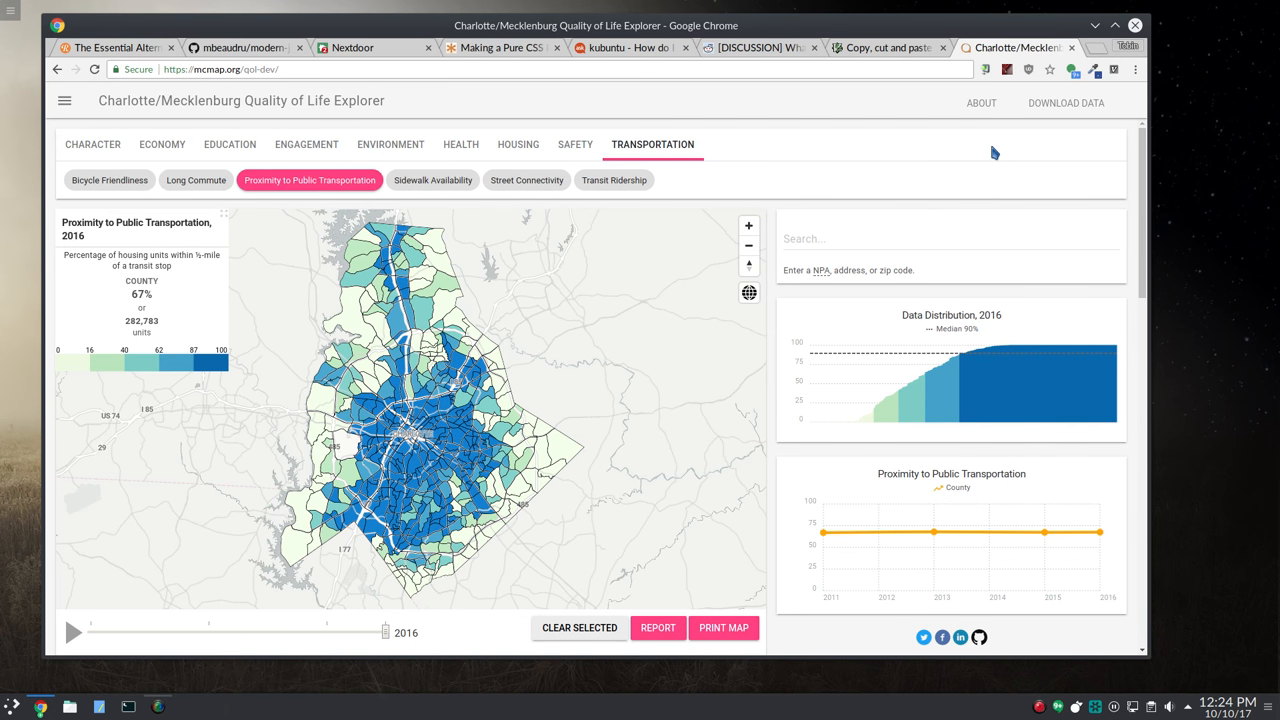
mouse_move(292, 138)
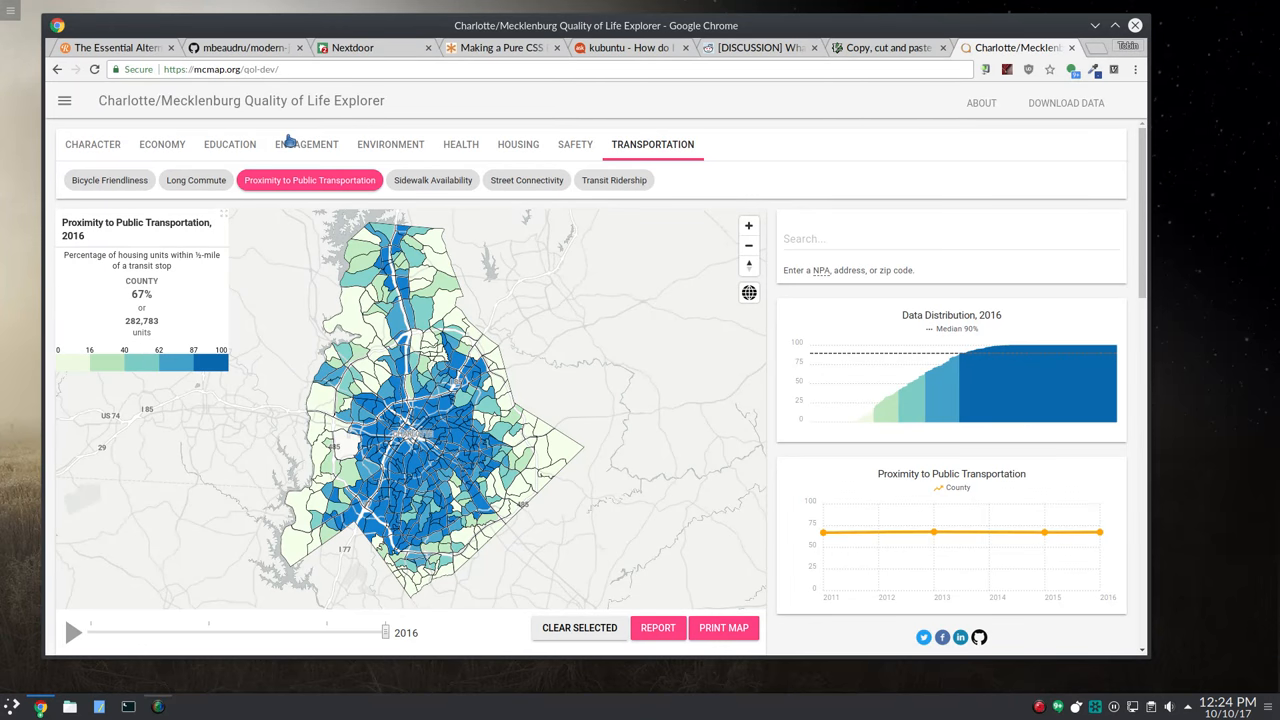
Browse Education, Economy and Commercial Space, ending on High School Diploma for 2015
click(229, 144)
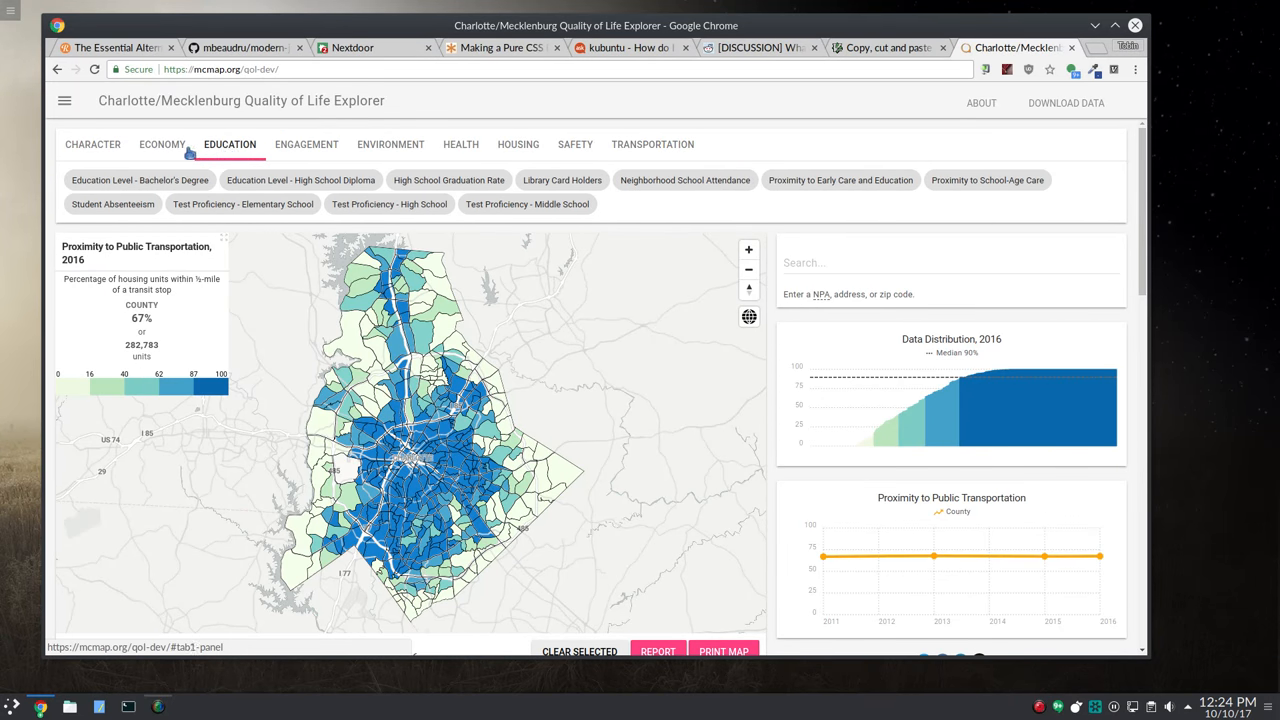
click(161, 144)
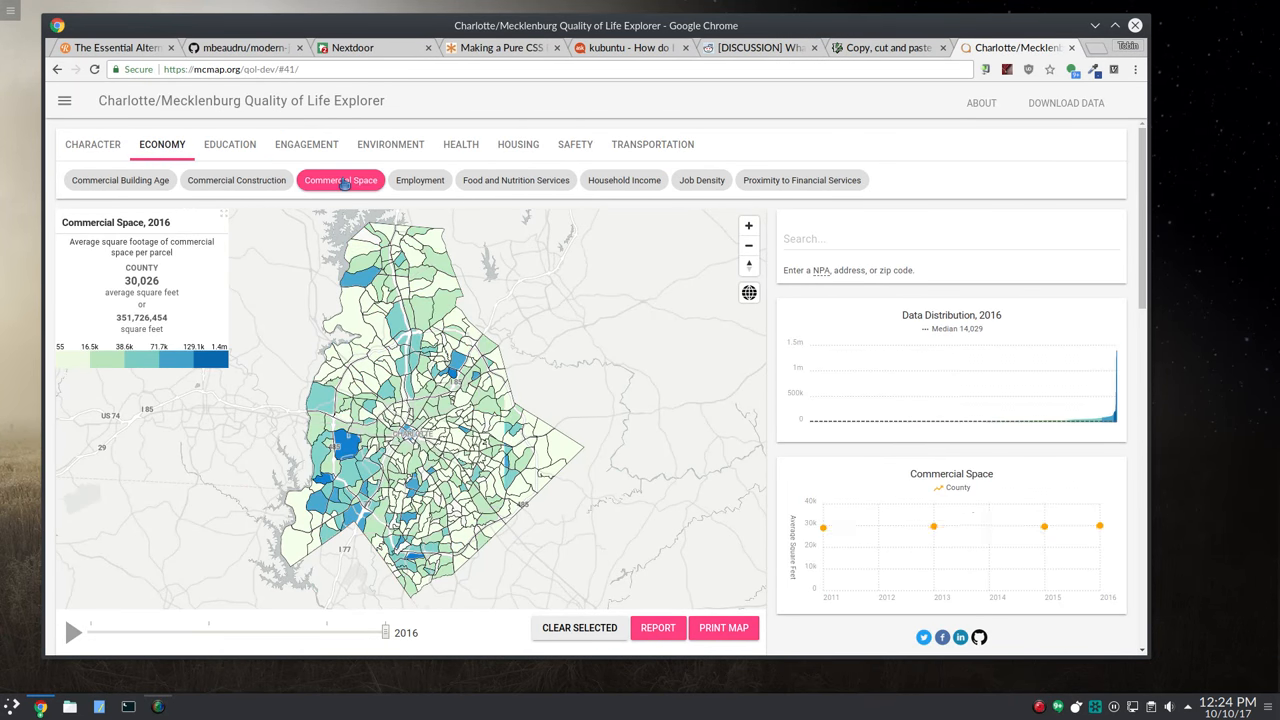
click(390, 144)
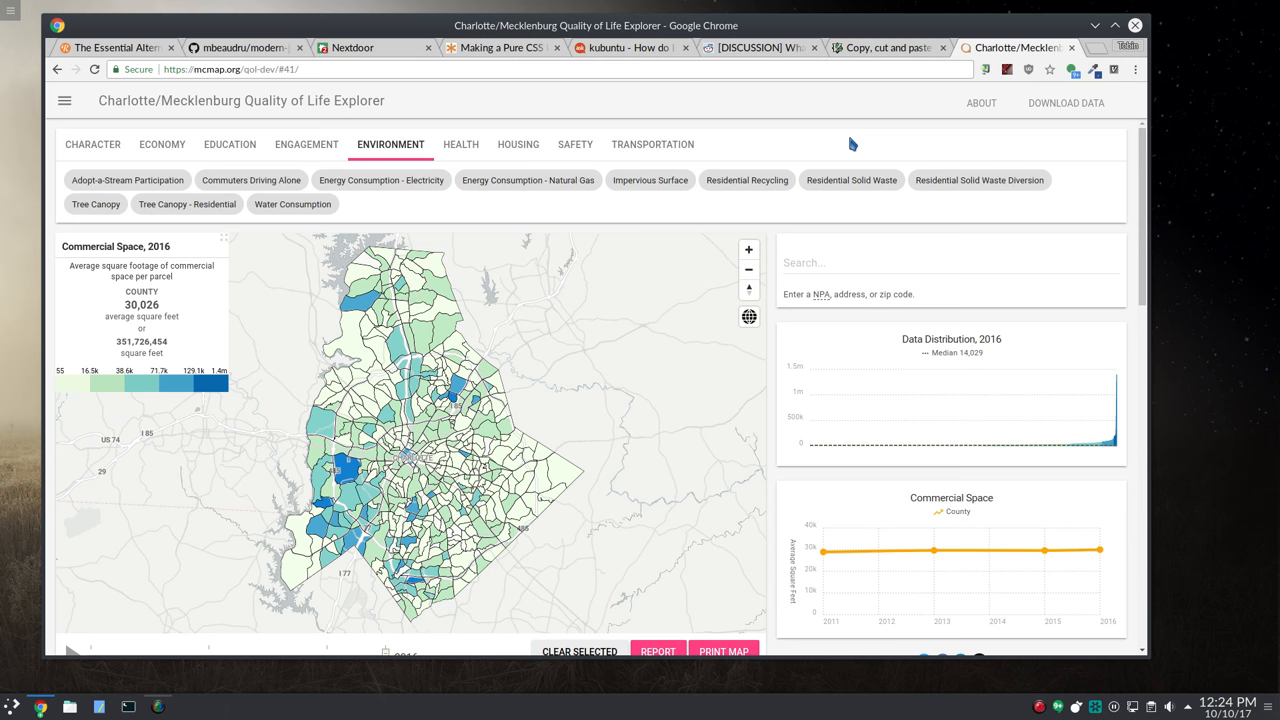
mouse_move(200, 167)
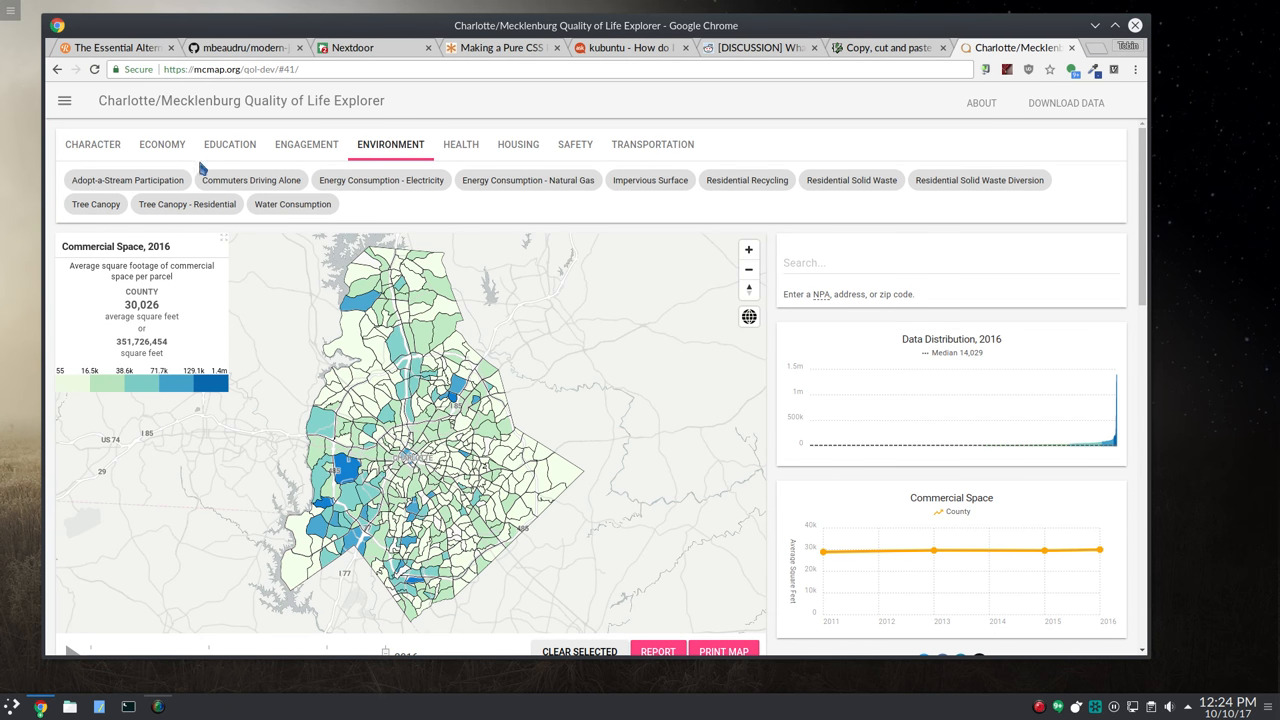
click(229, 144)
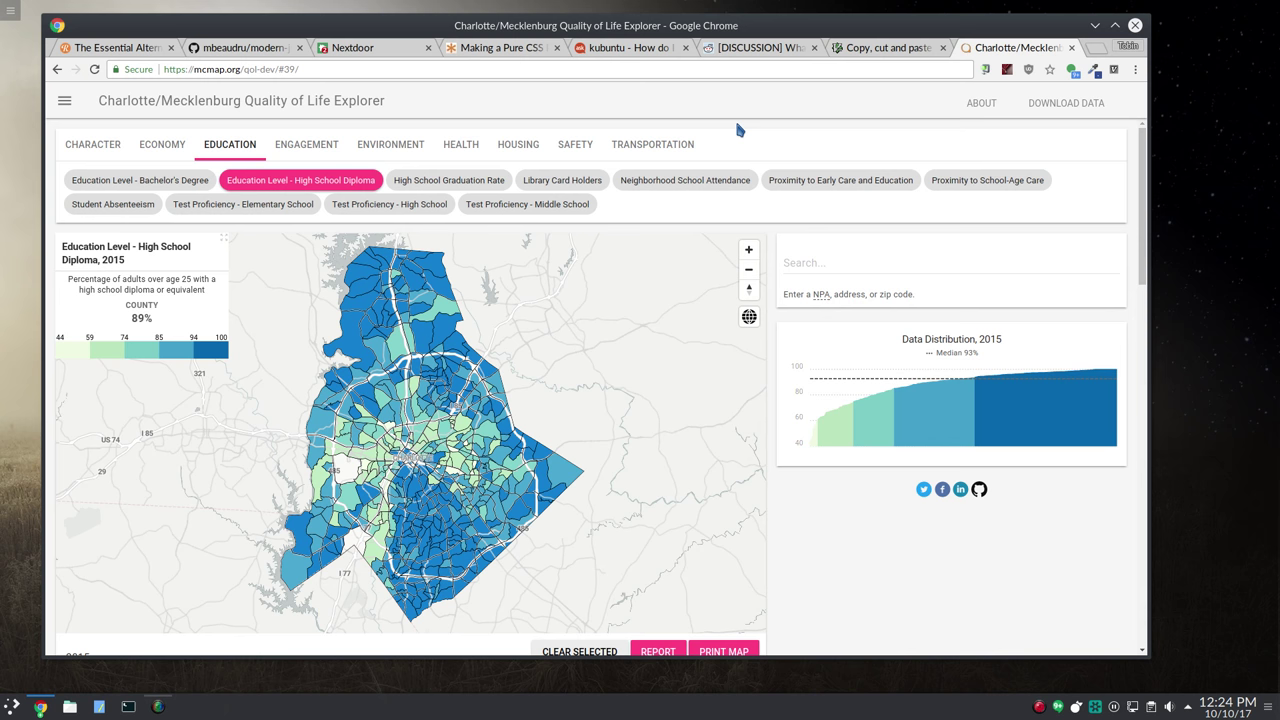
mouse_move(1150, 174)
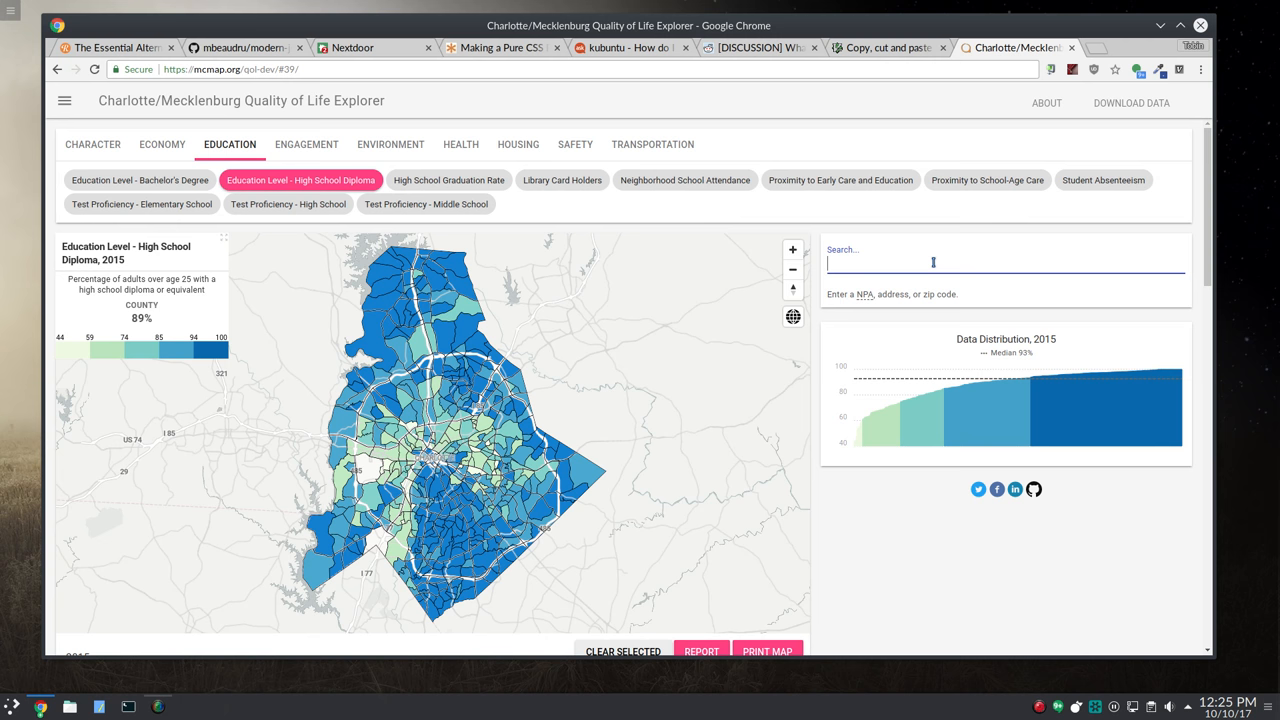
Search 'pop' to list the population metrics and map Population - Youth
text(pop)
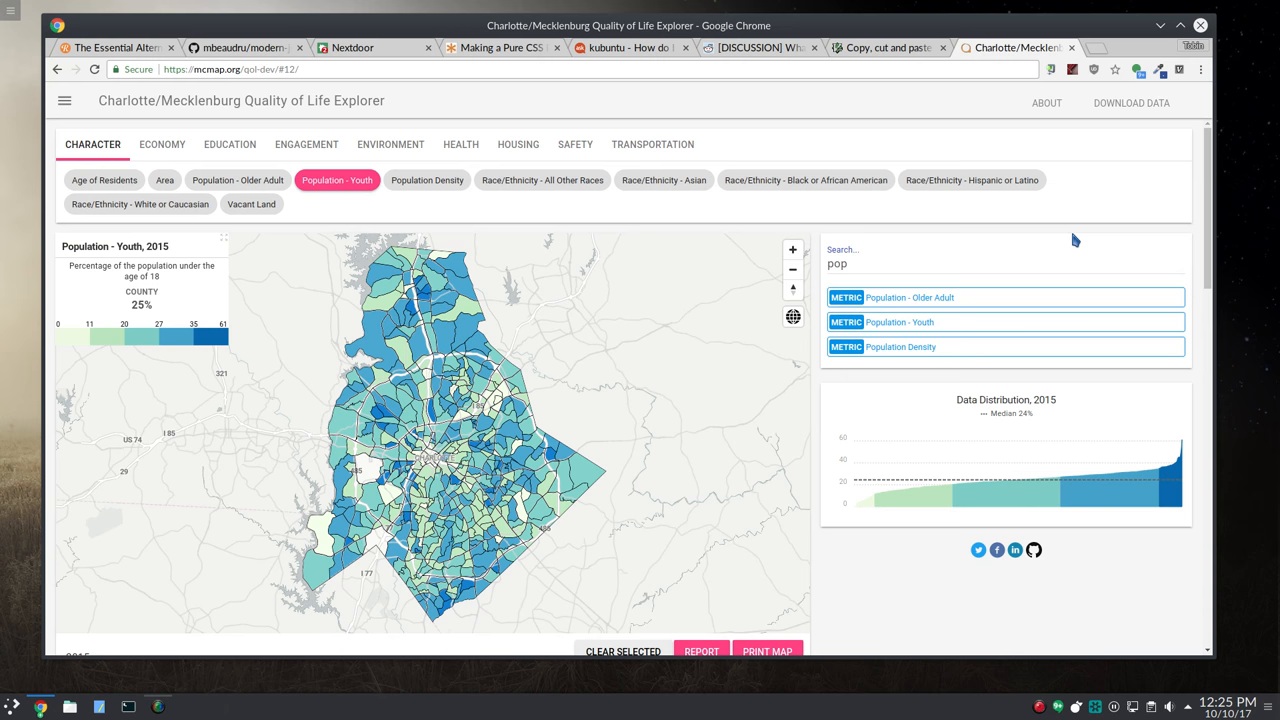
mouse_move(776, 358)
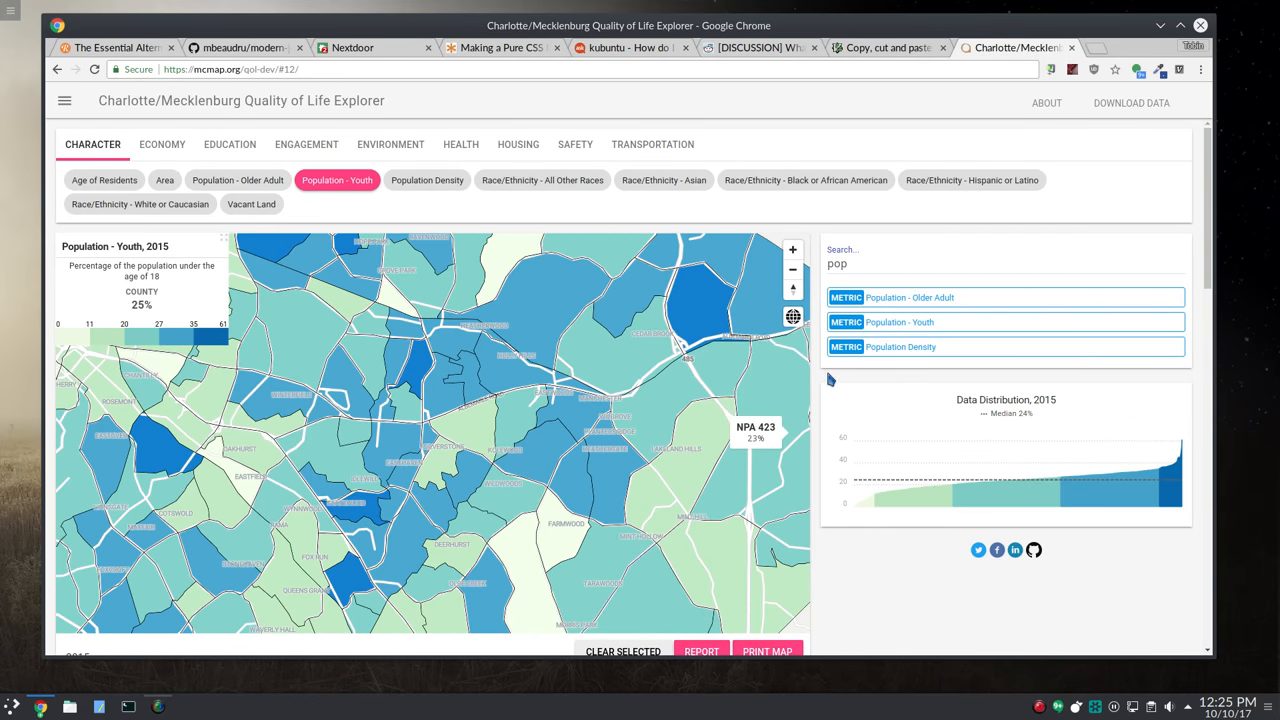
mouse_move(826, 359)
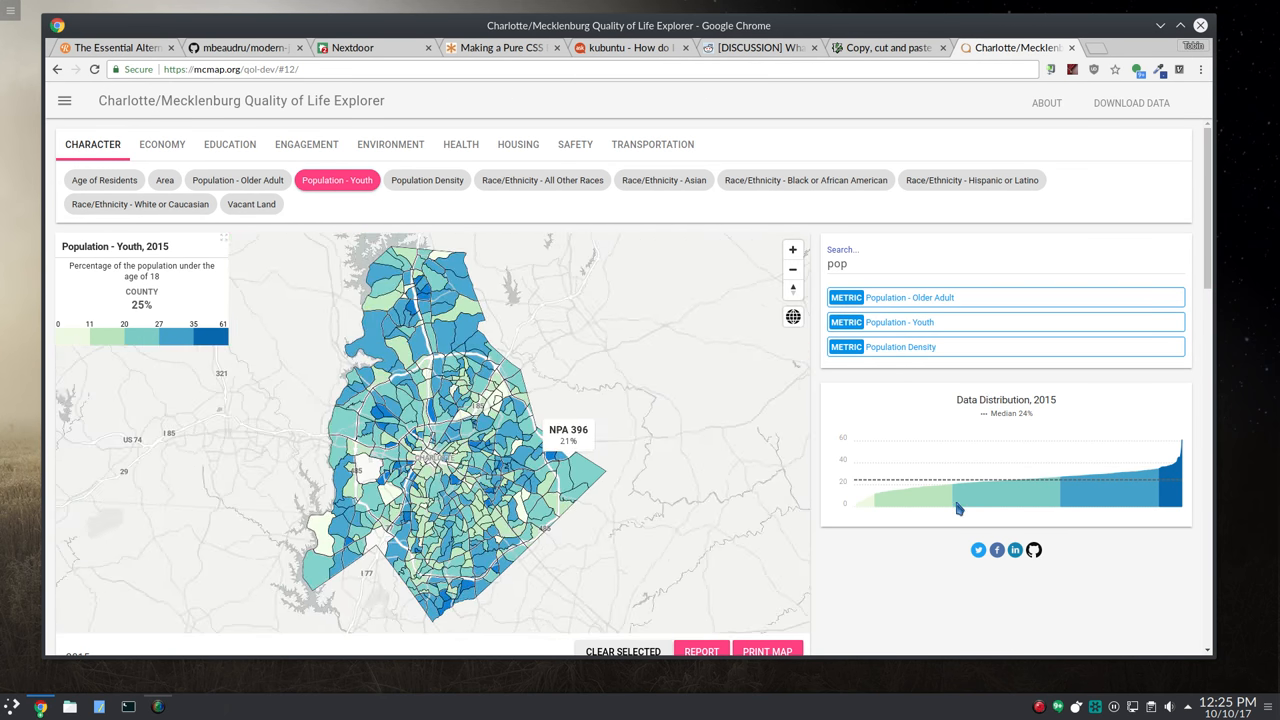
mouse_move(943, 602)
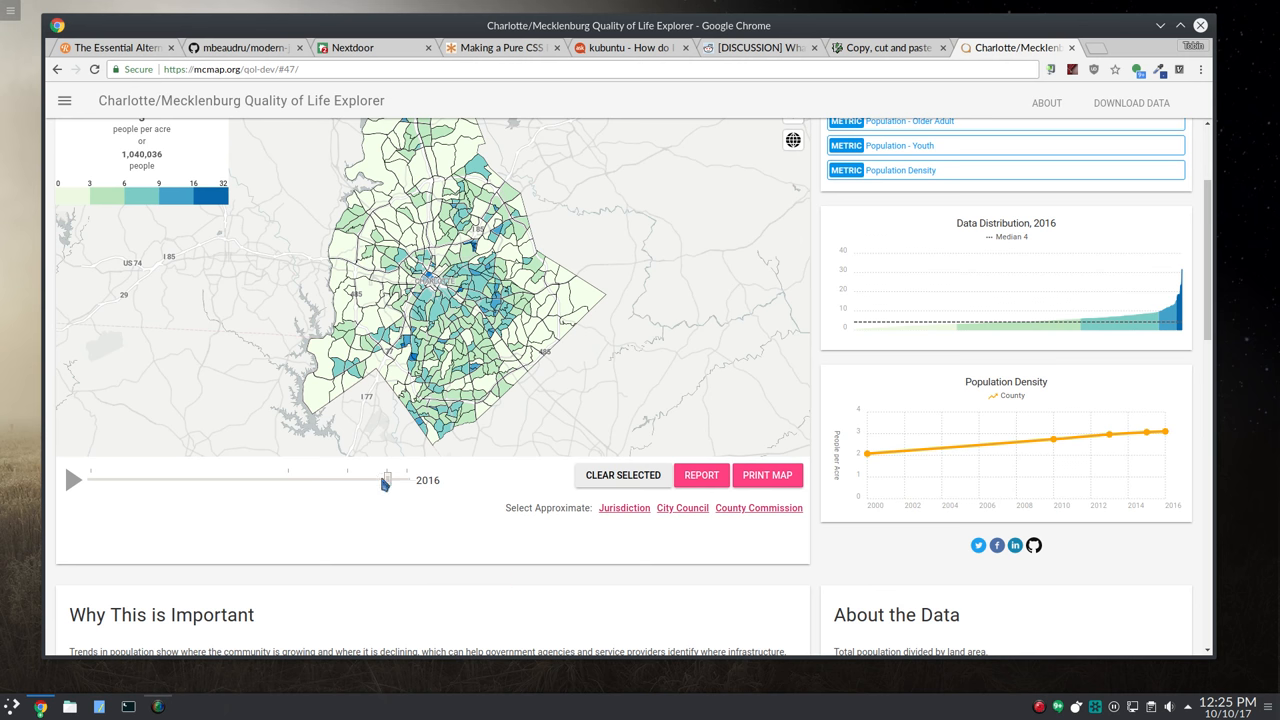
Step the Population Density years to 2010 and 2013, play the animation, then stop at 2010
drag(387, 479, 287, 479)
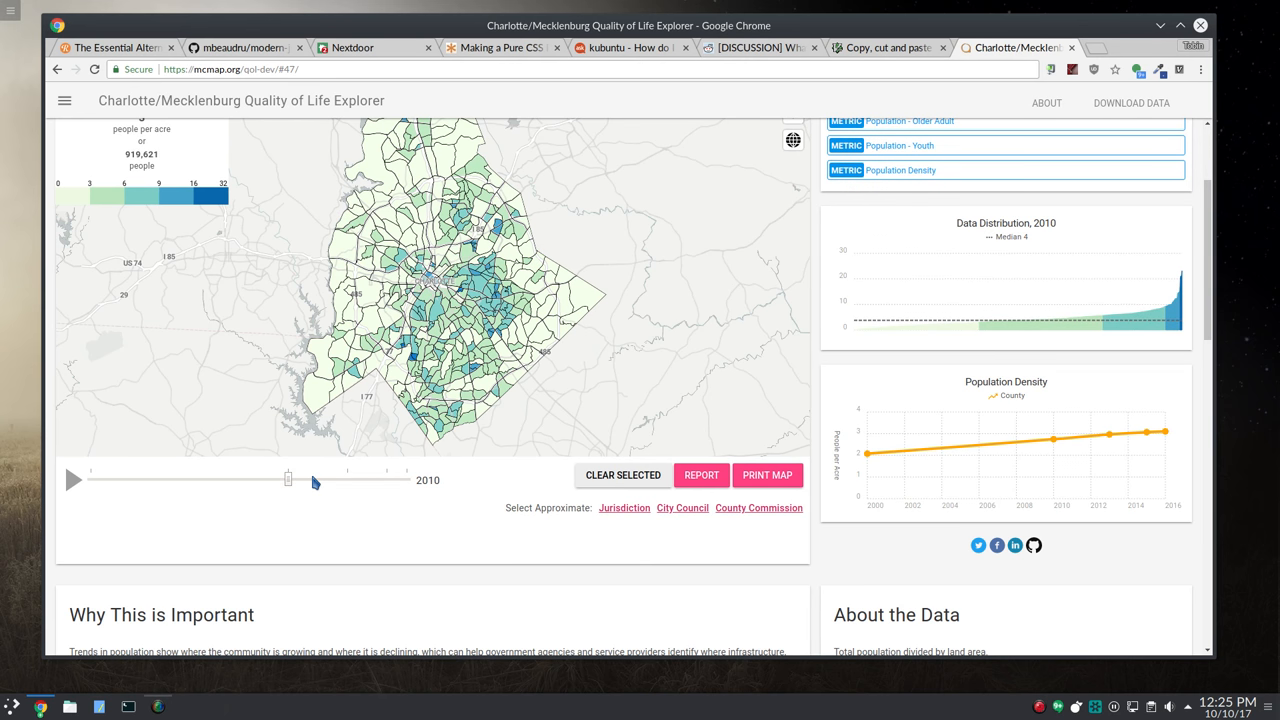
mouse_move(337, 481)
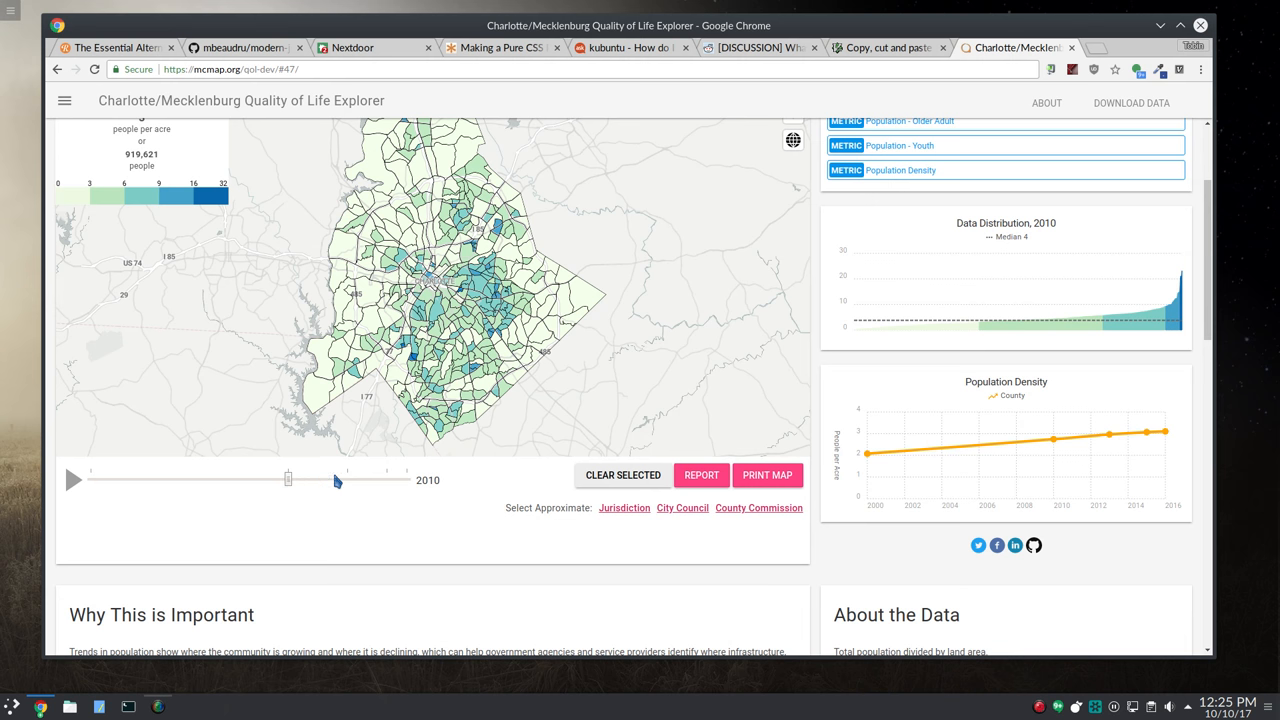
drag(287, 479, 347, 479)
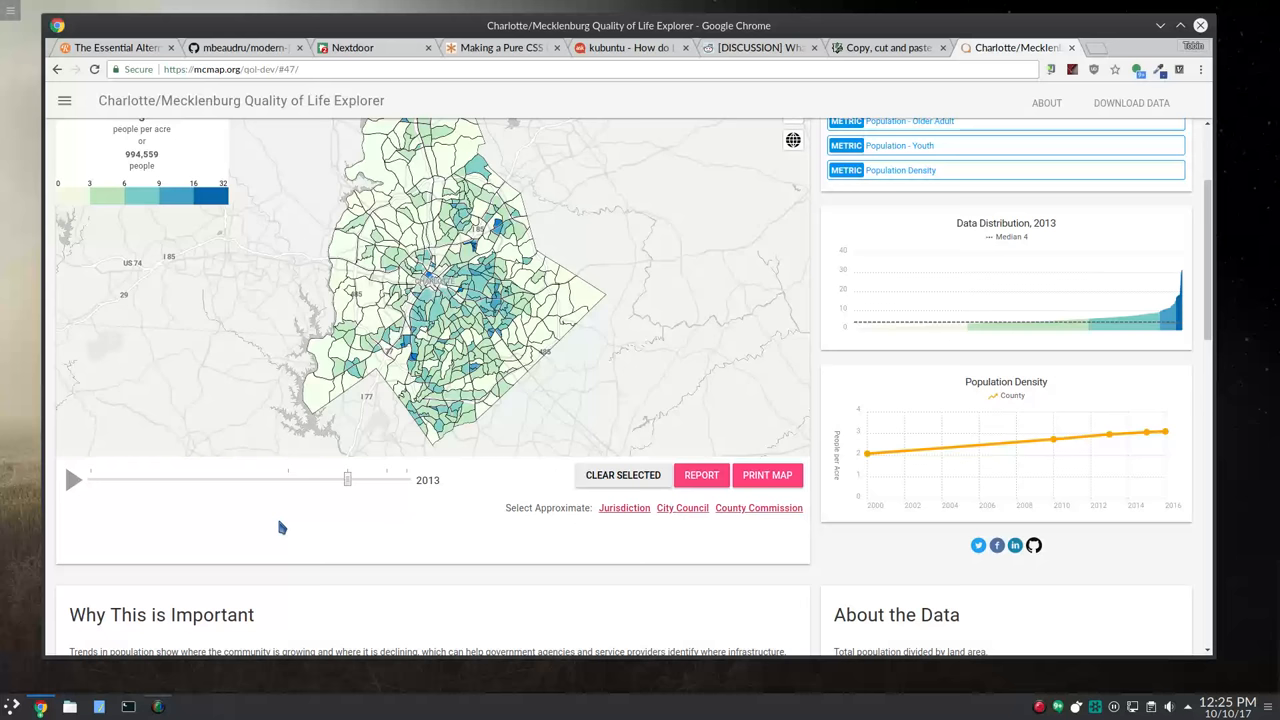
click(72, 480)
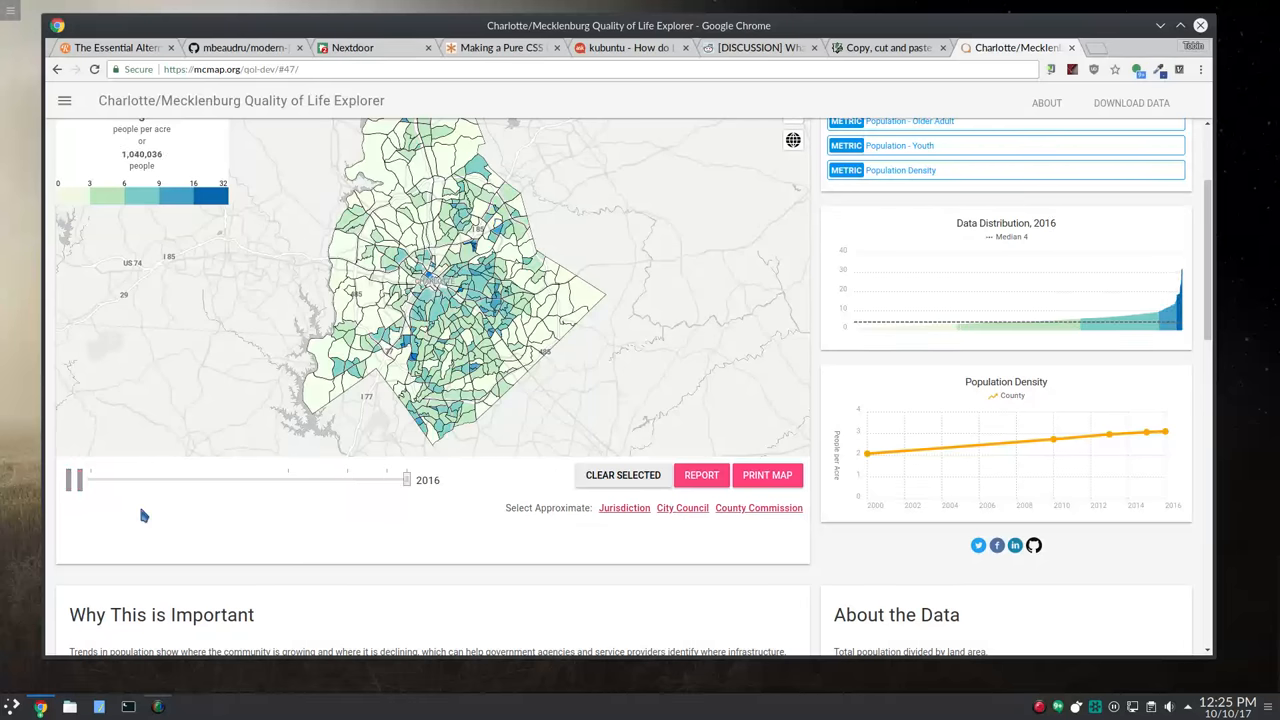
drag(405, 479, 288, 479)
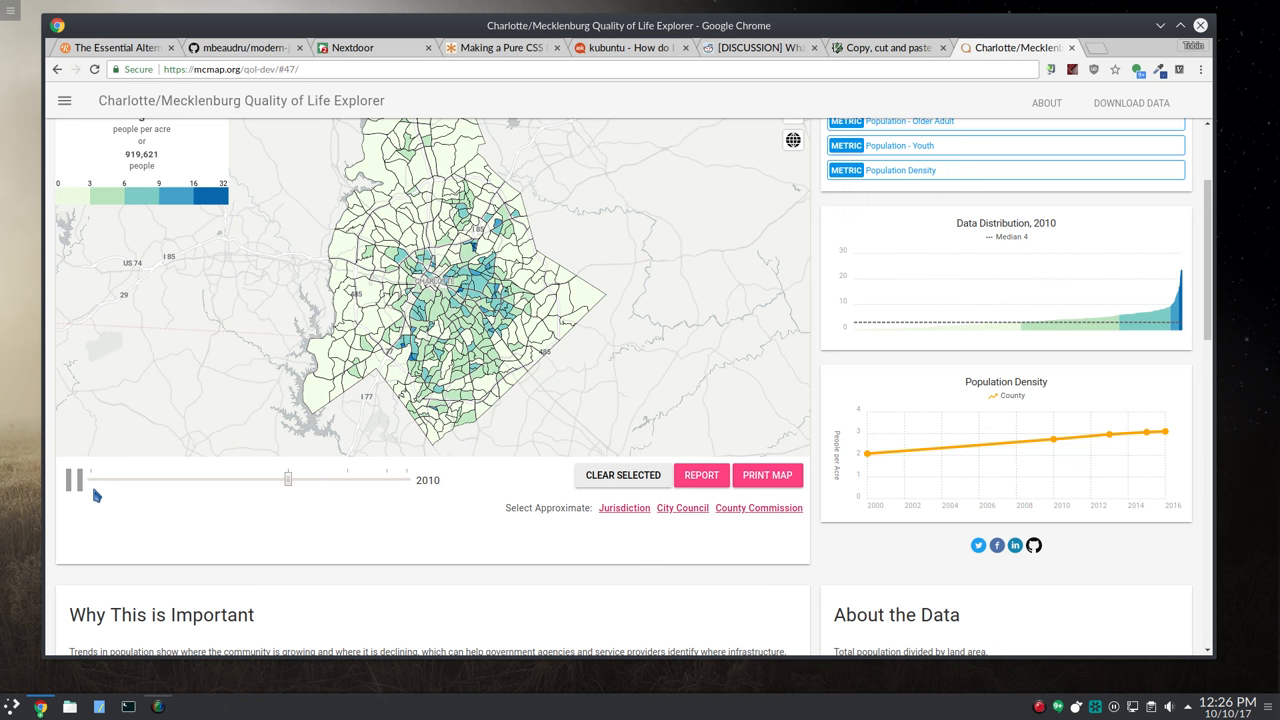
click(70, 480)
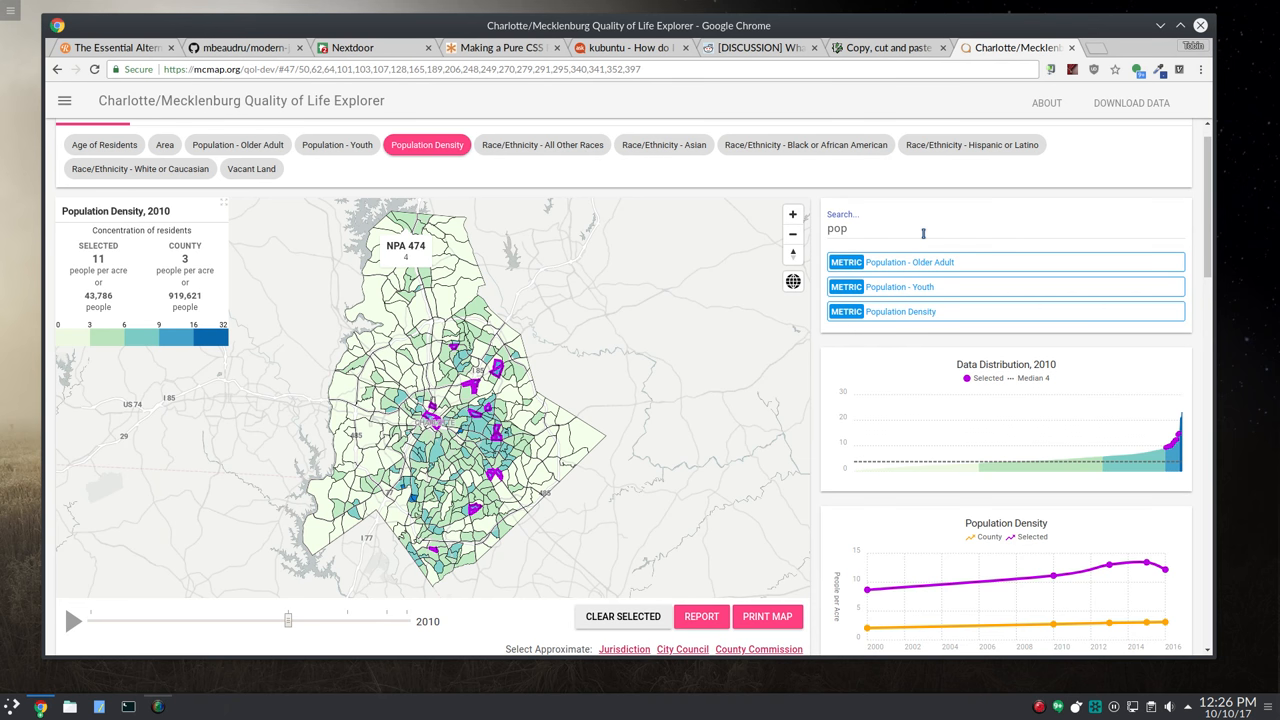
mouse_move(567, 172)
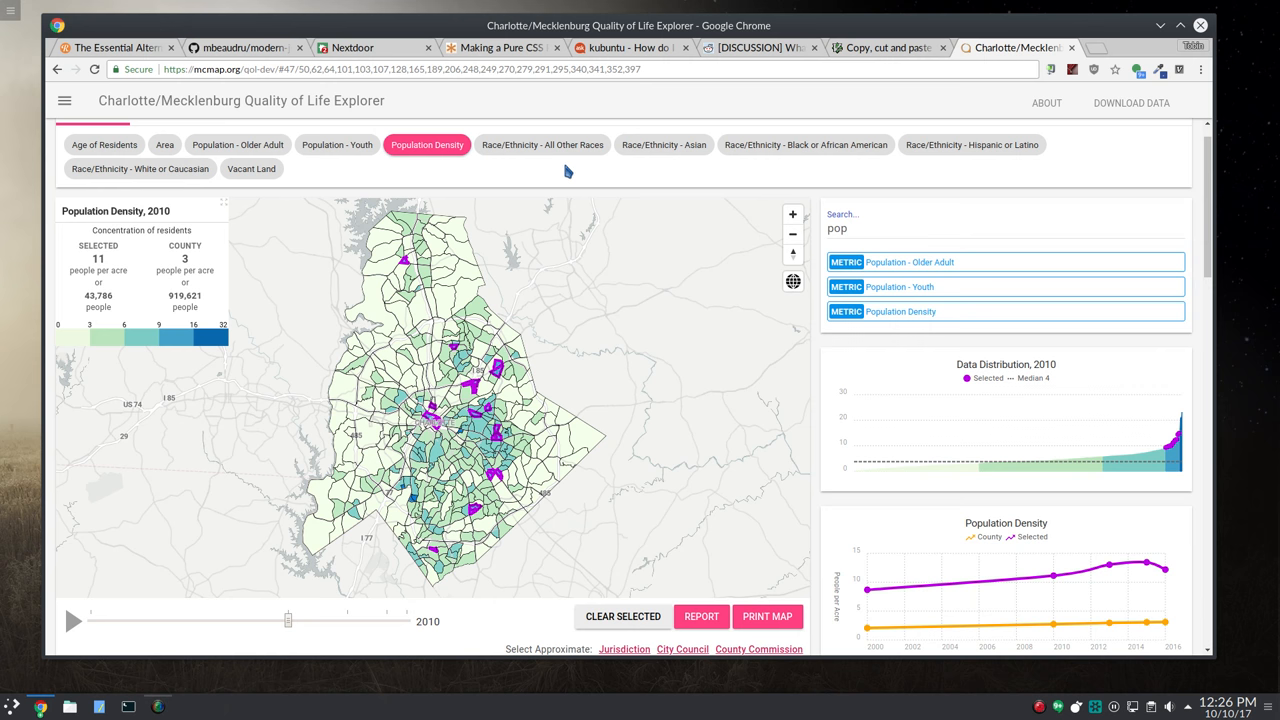
mouse_move(309, 193)
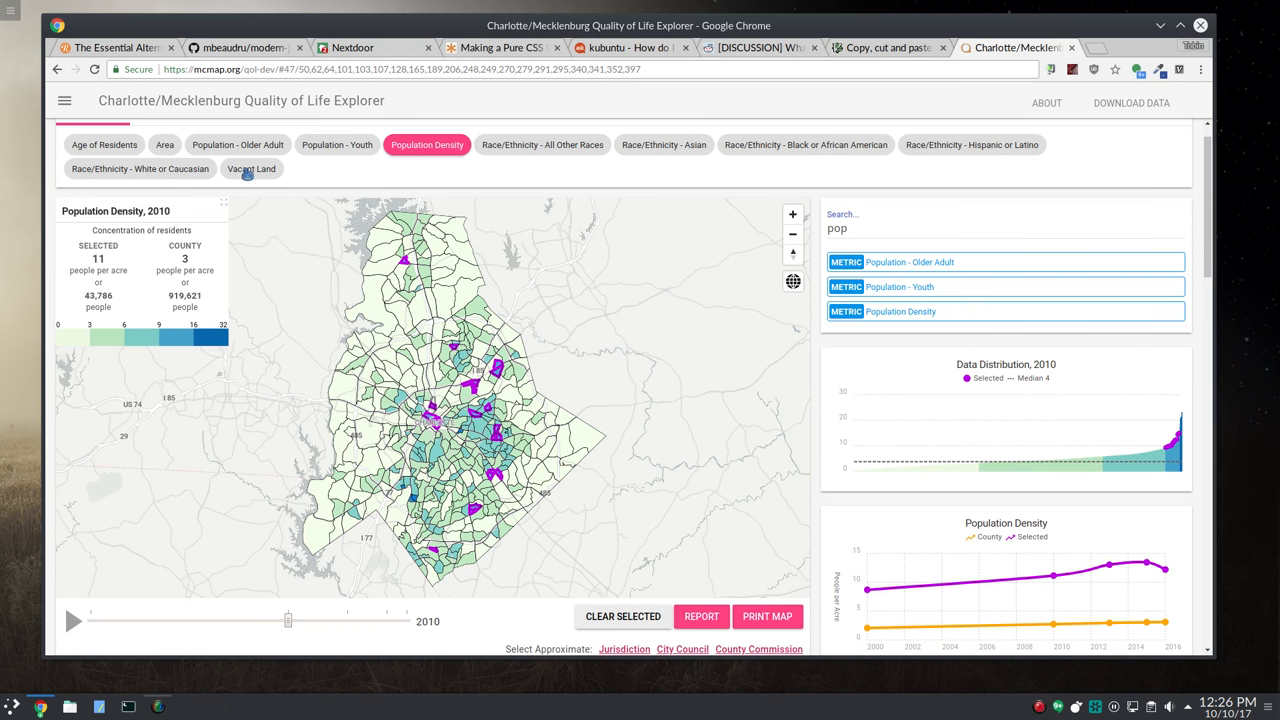
Switch the map to Age of Residents for 2015, keeping the selected neighbourhoods
click(104, 144)
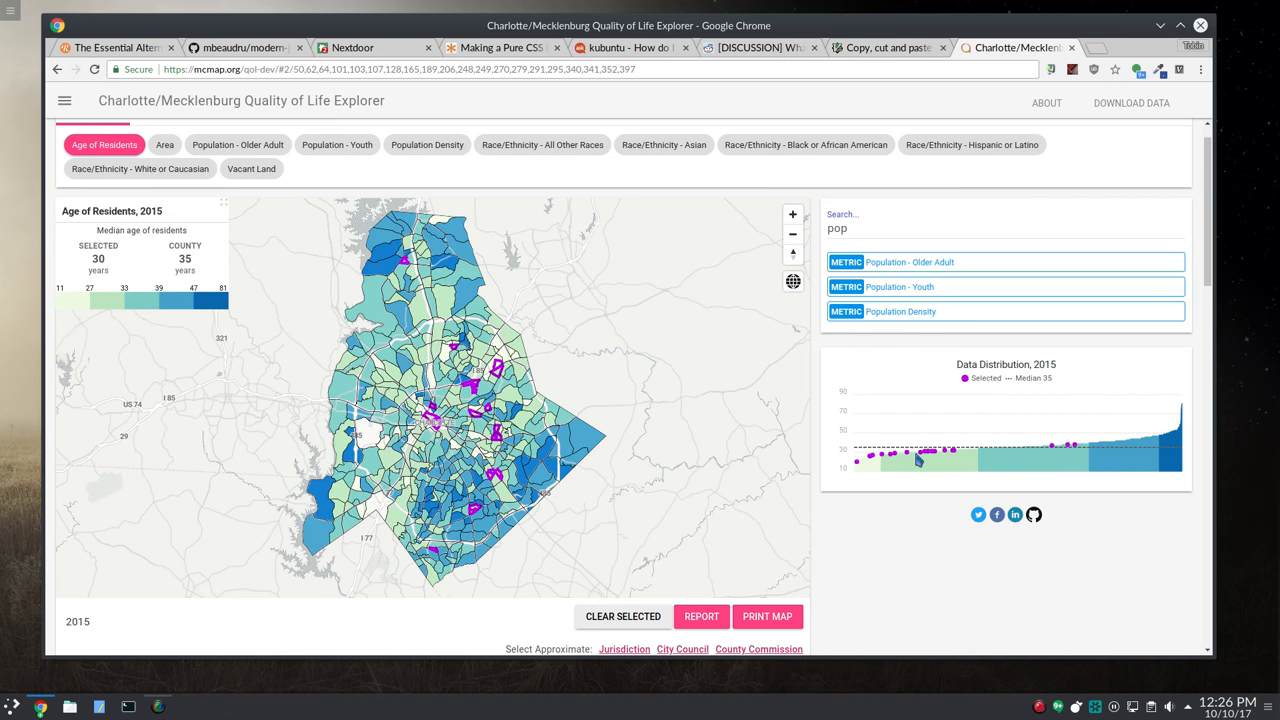
mouse_move(948, 464)
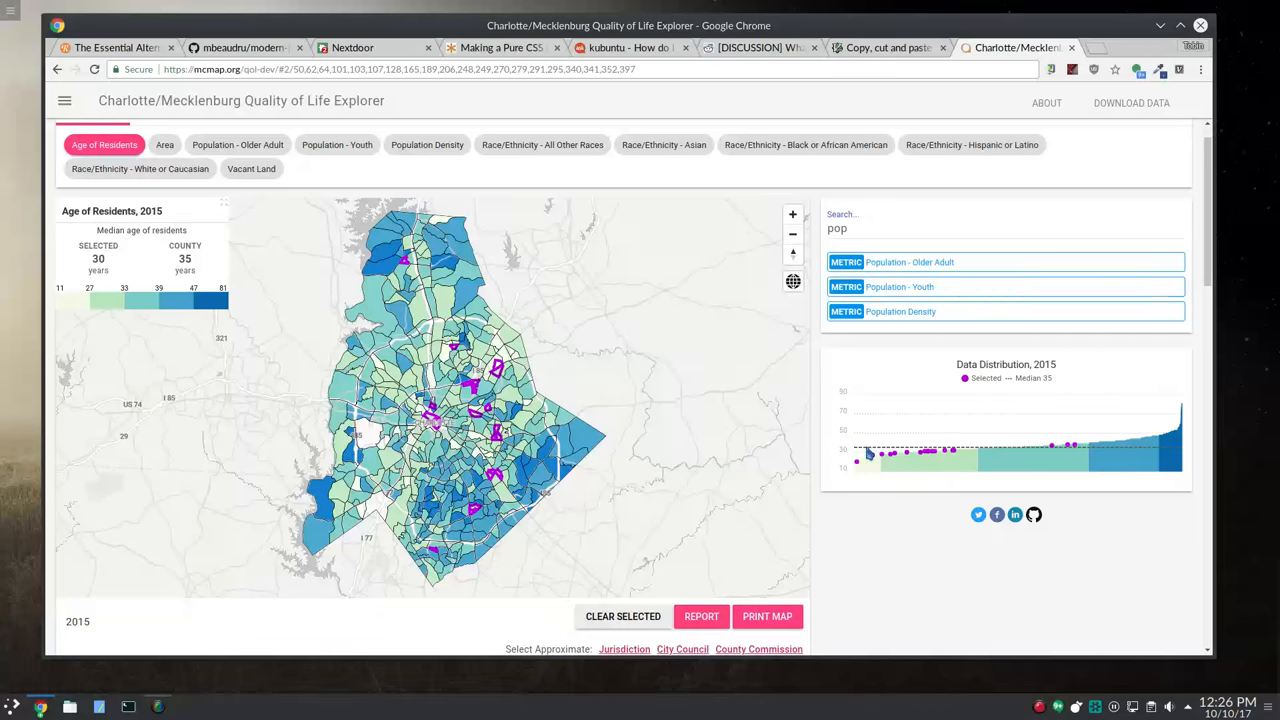
mouse_move(938, 458)
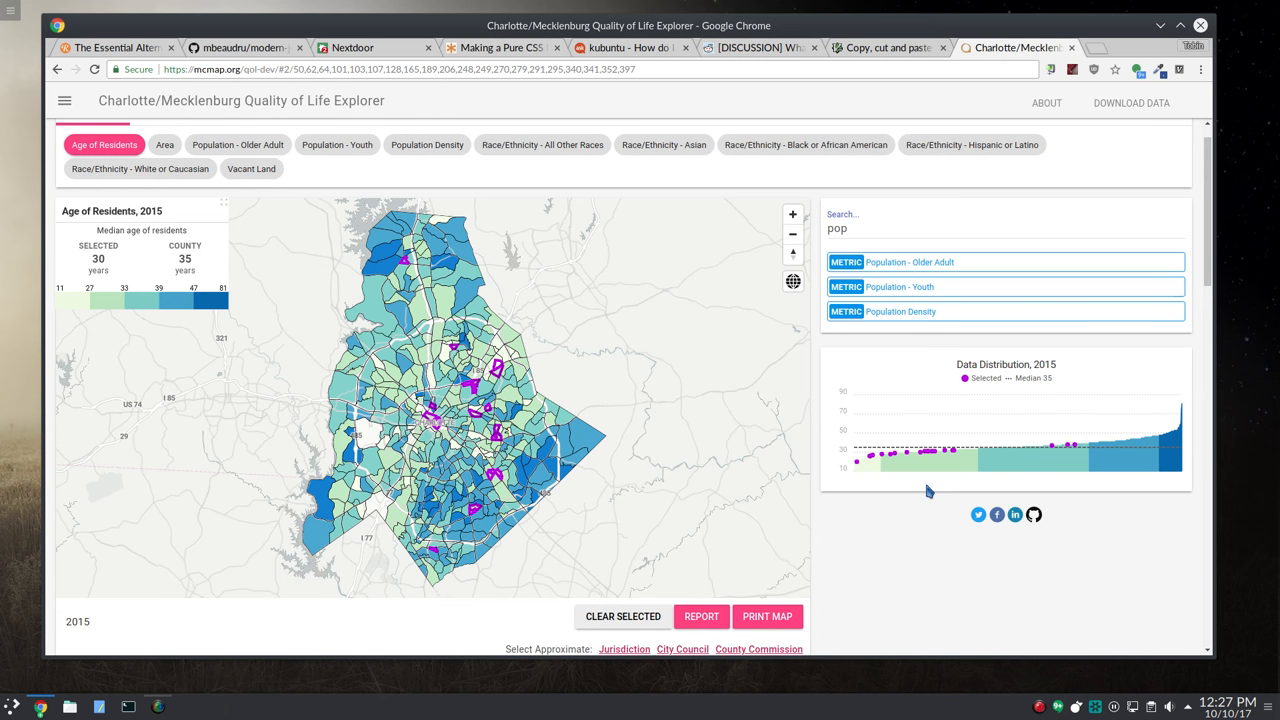
mouse_move(976, 587)
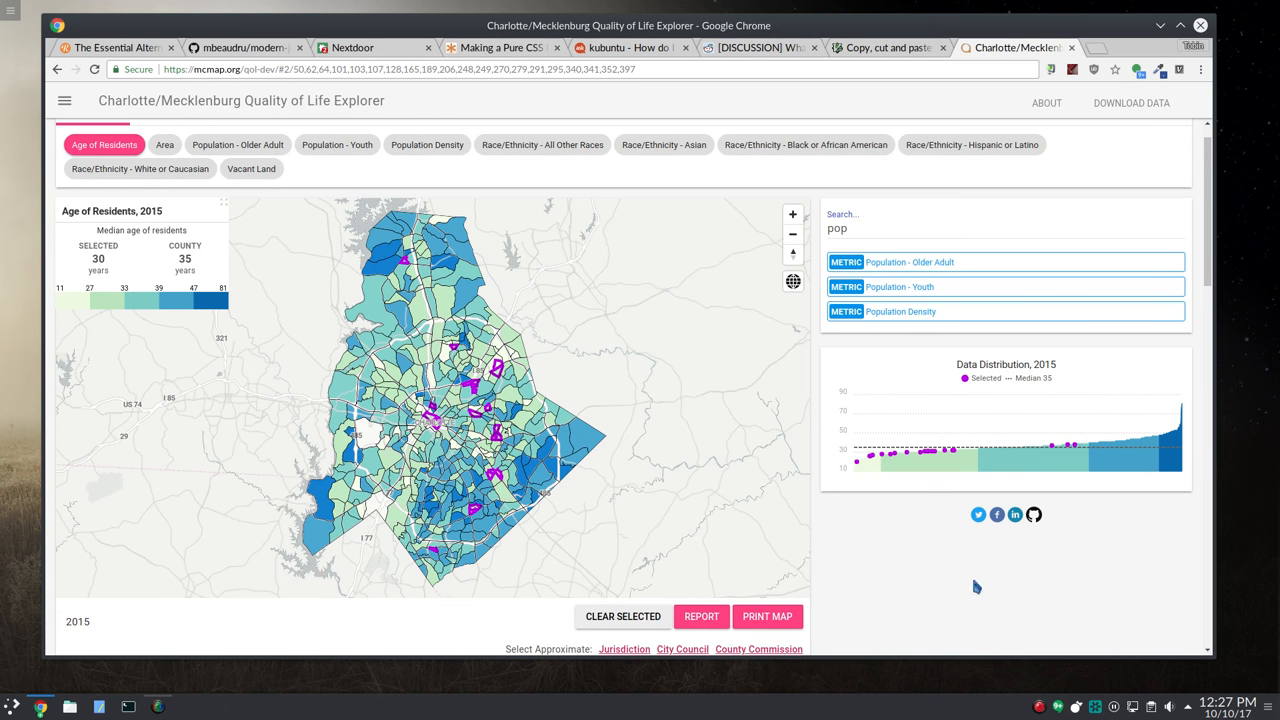
Open DevTools with F12 and set the Network tab to Offline
key(F12)
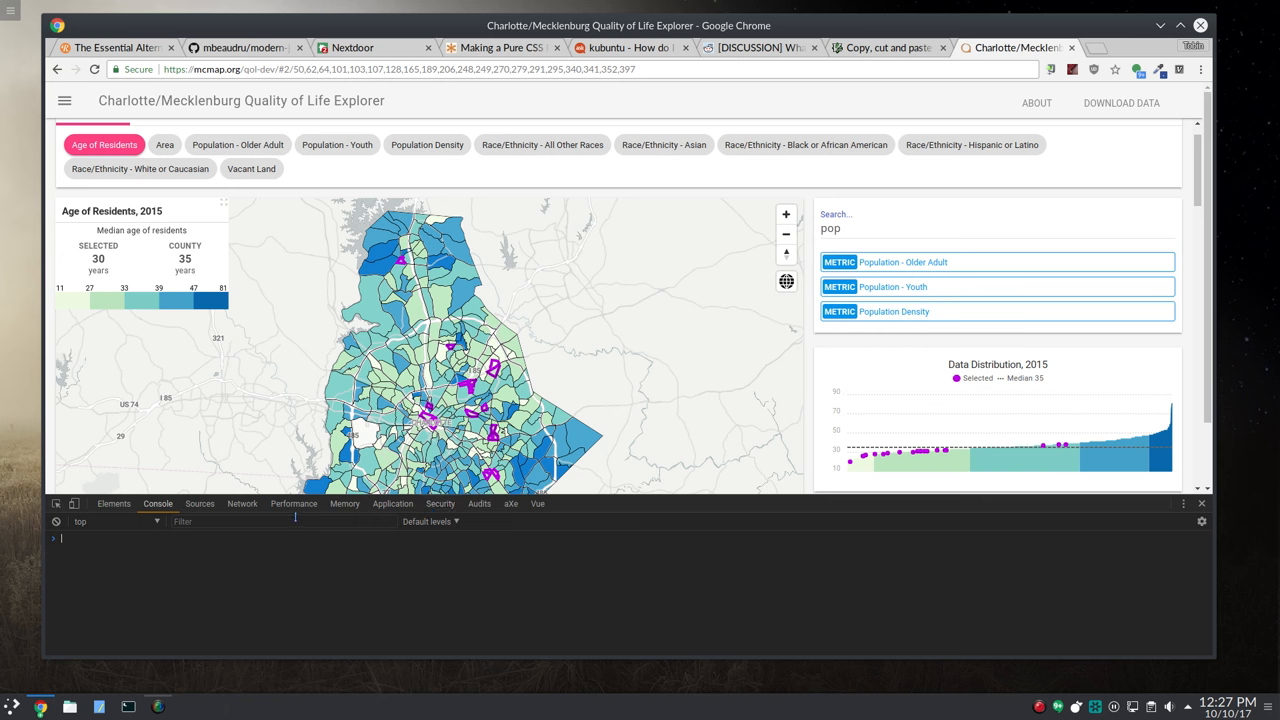
click(242, 503)
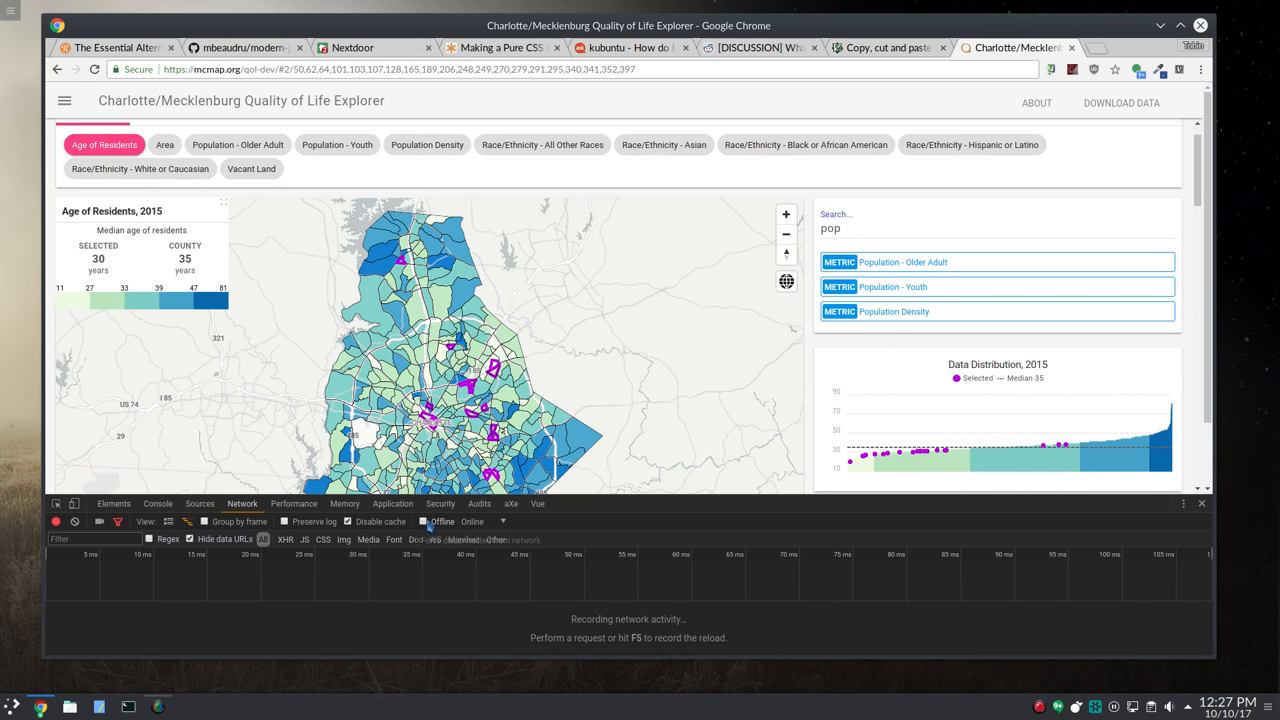
click(424, 522)
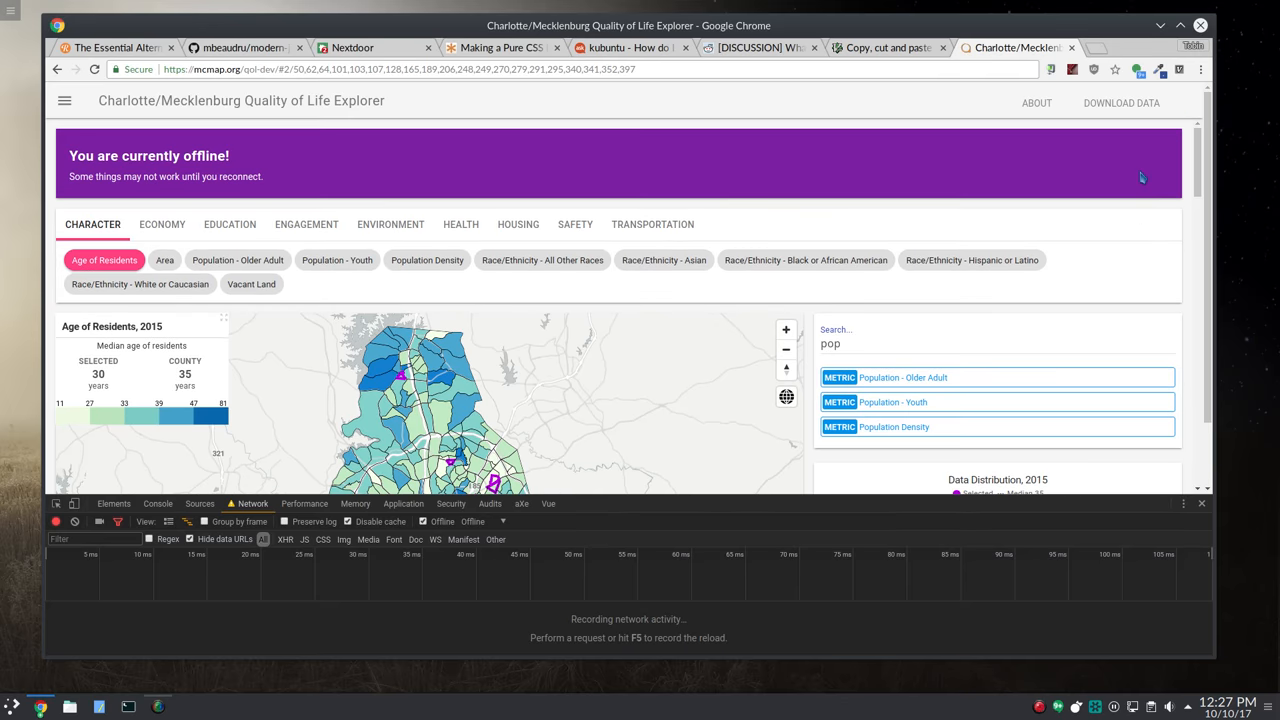